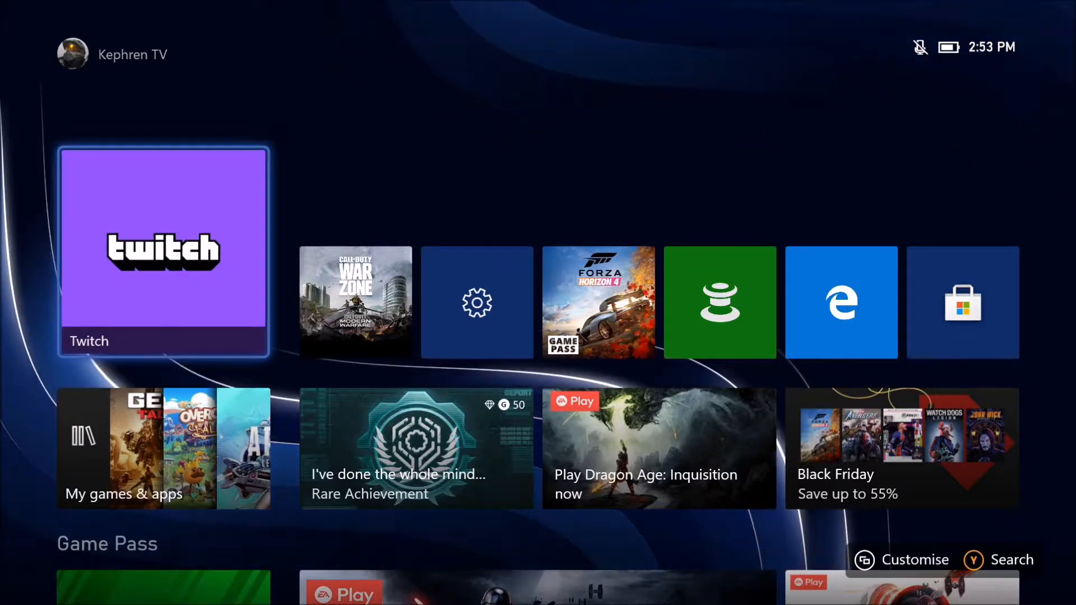
Select the Twitch tile on the Xbox home screen to launch the app.
left_click(163, 249)
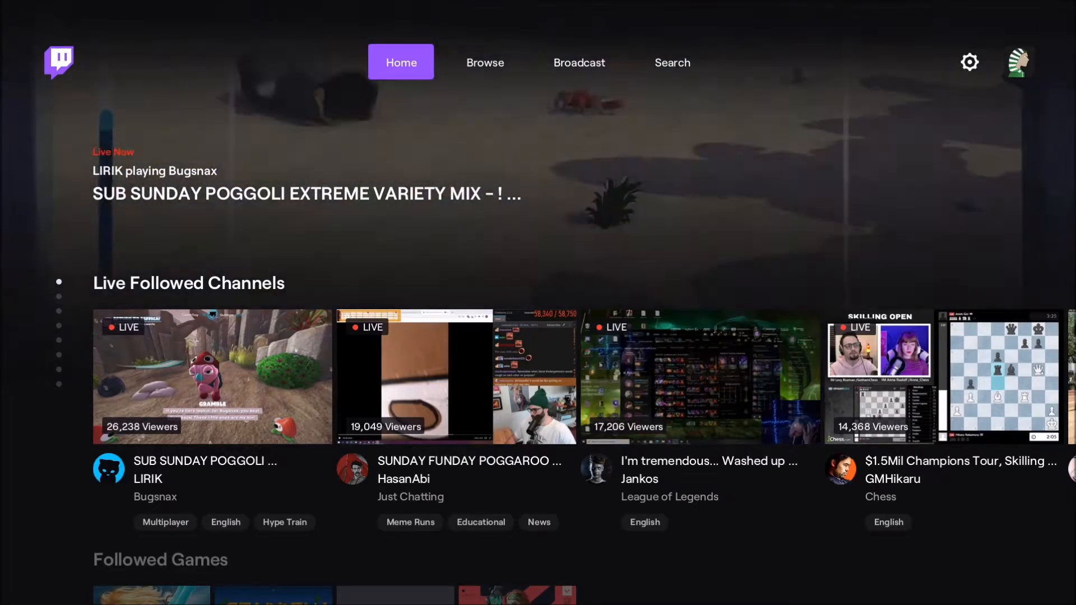
Go to the Broadcast tab and move to the Broadcast Bar Position setting.
left_click(578, 62)
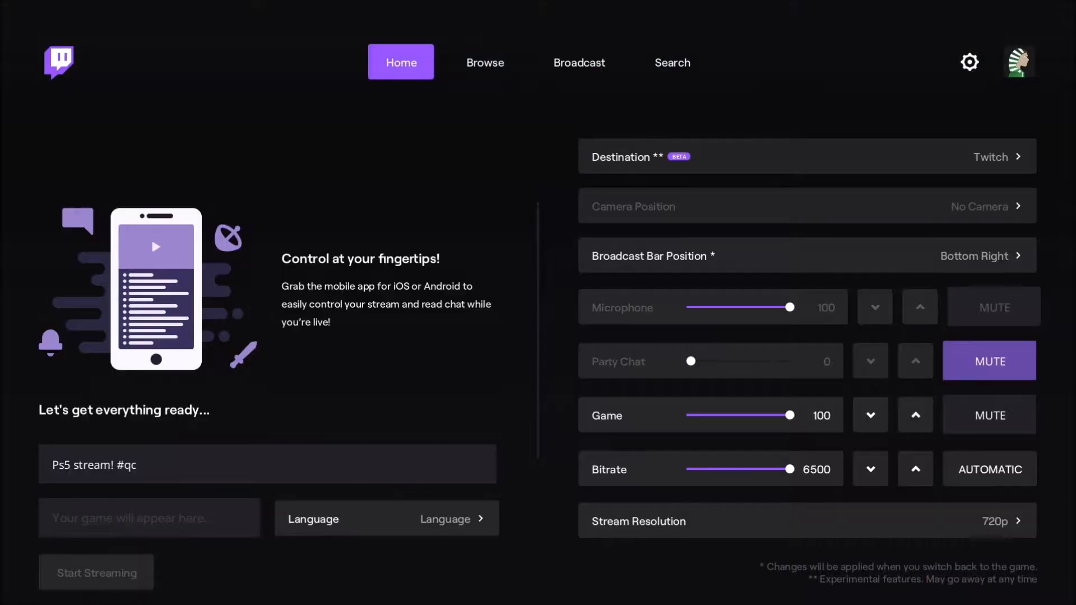
left_click(579, 62)
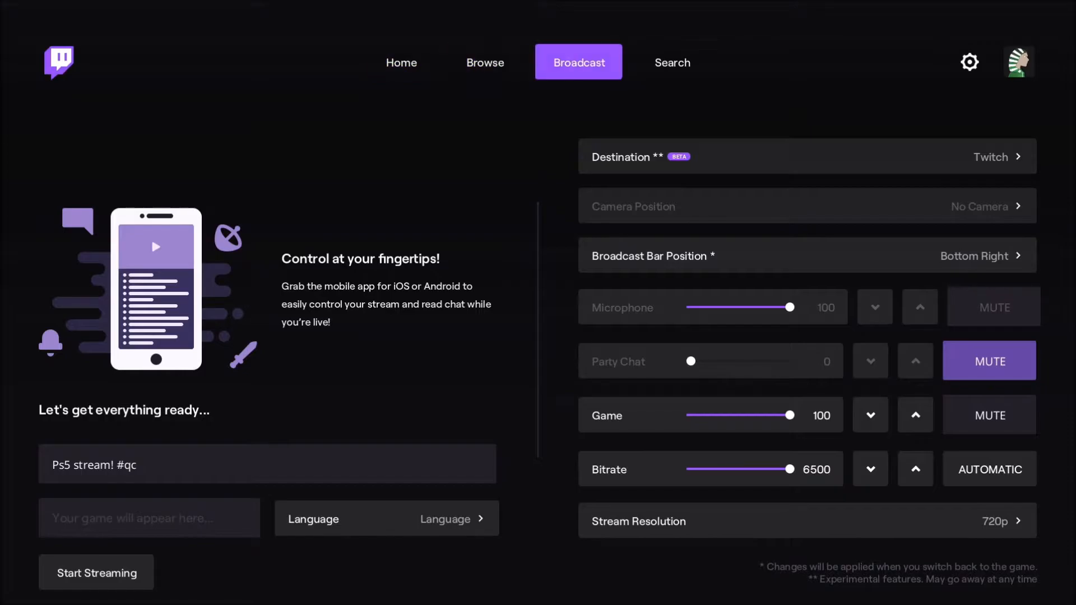
left_click(806, 156)
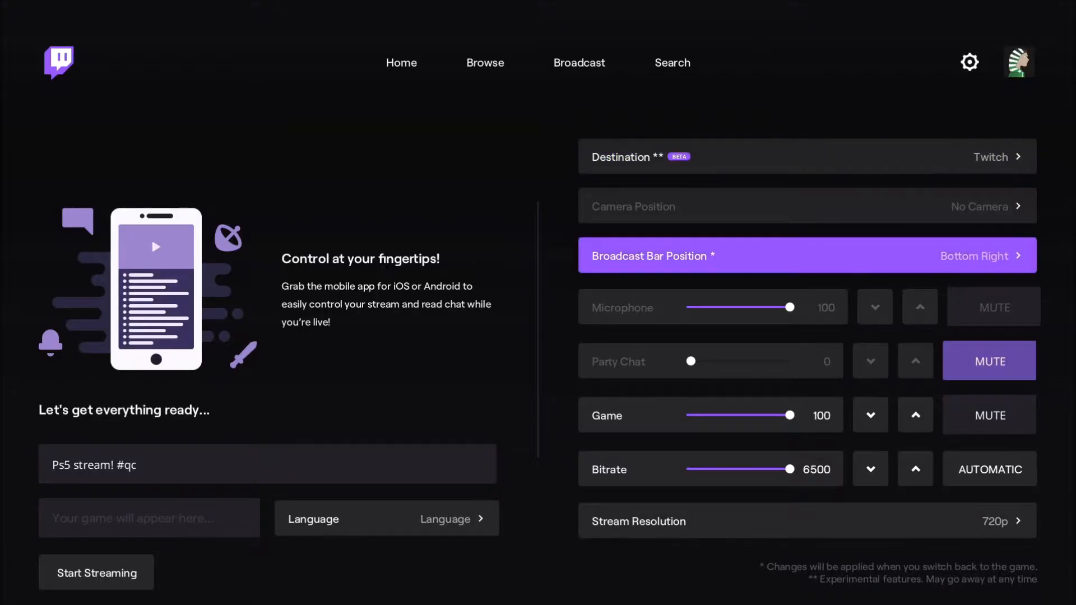
mouse_move(807, 156)
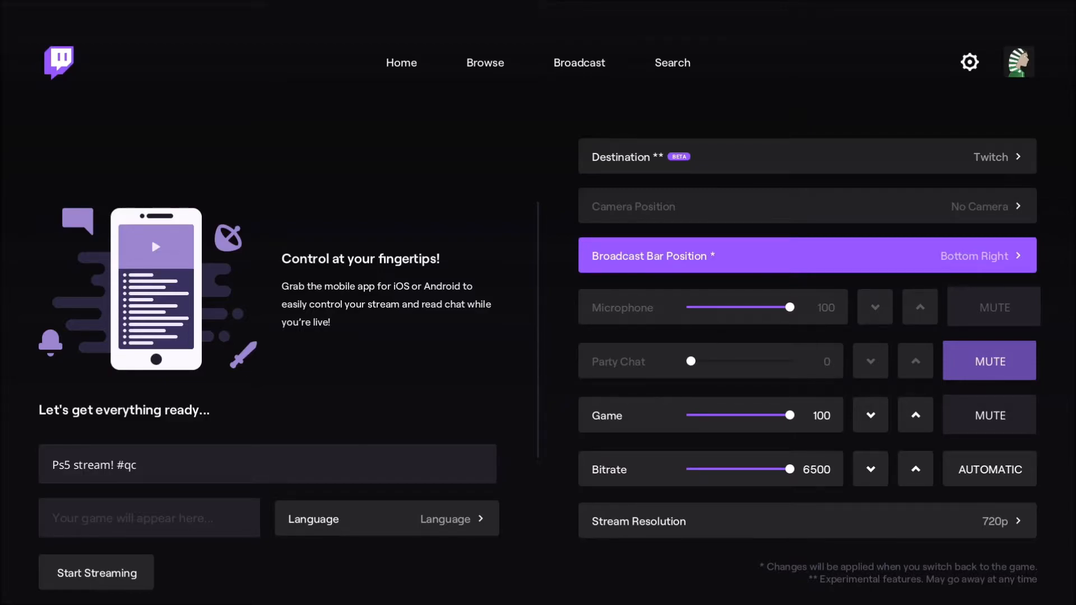
Choose Bottom Right for the broadcast bar position.
left_click(807, 255)
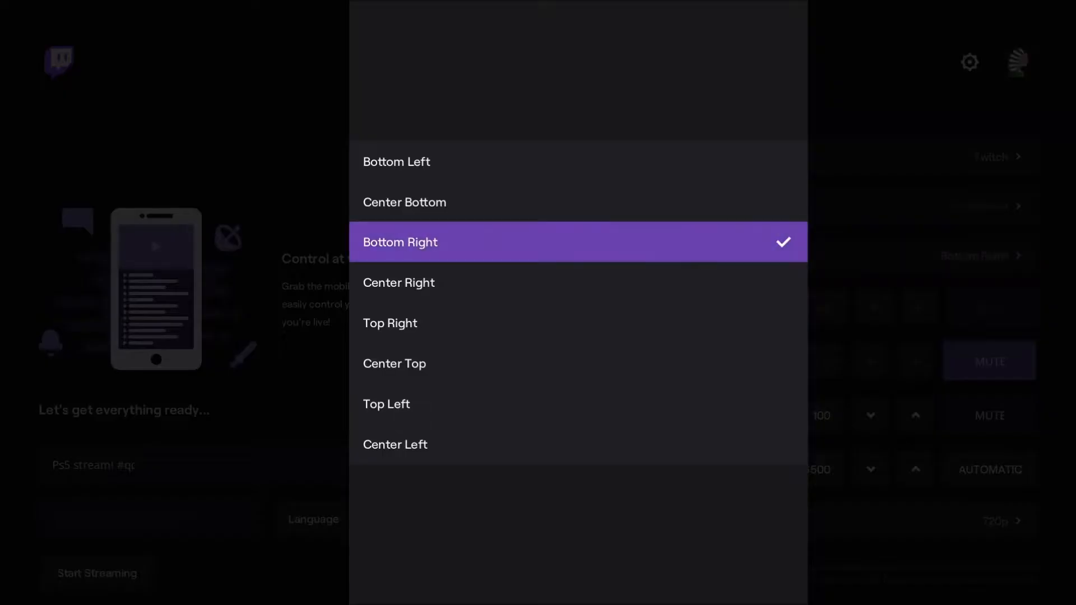
left_click(401, 241)
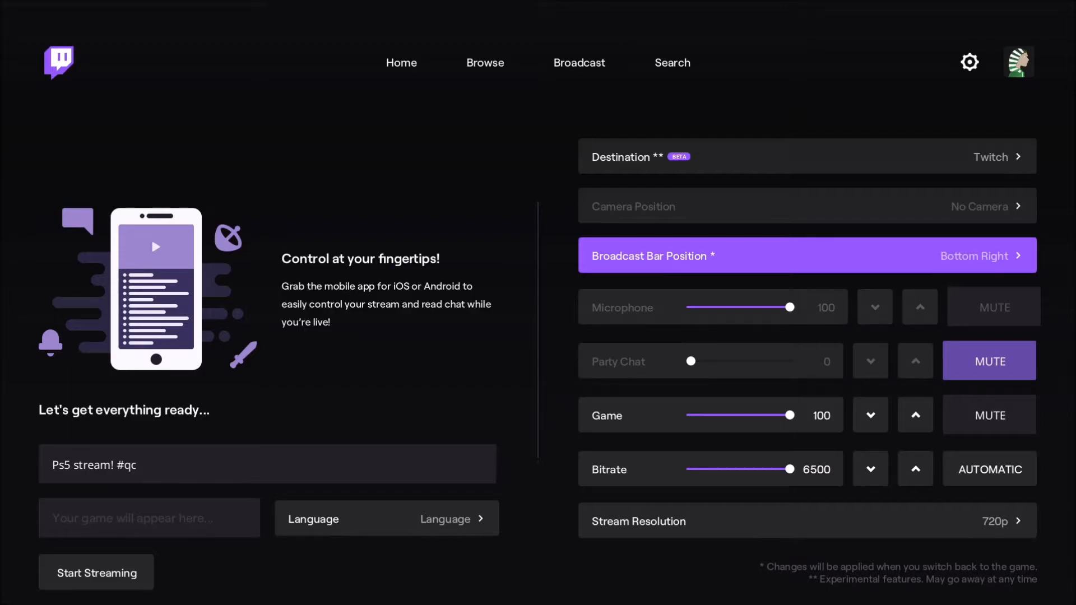
left_click(989, 415)
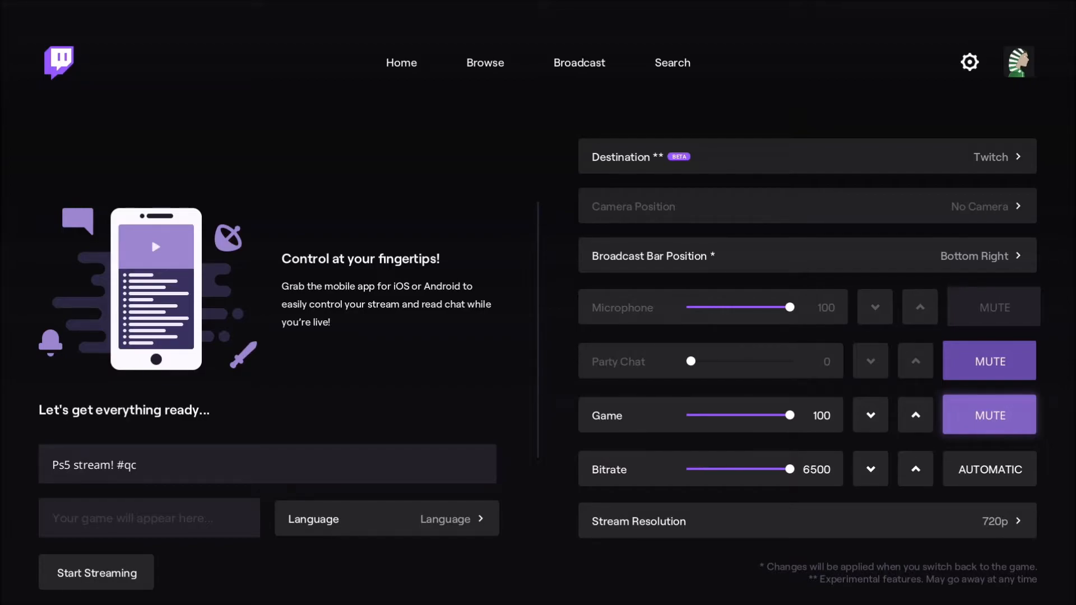
Lower game audio from 100 to 50 and leave bitrate at 6500.
left_click(870, 414)
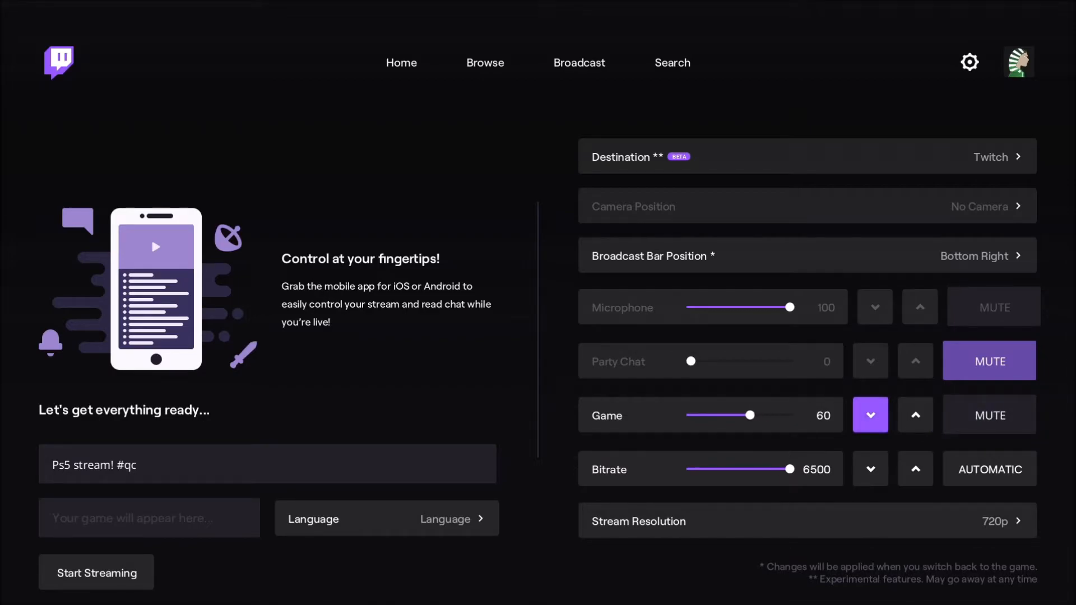
left_click(869, 415)
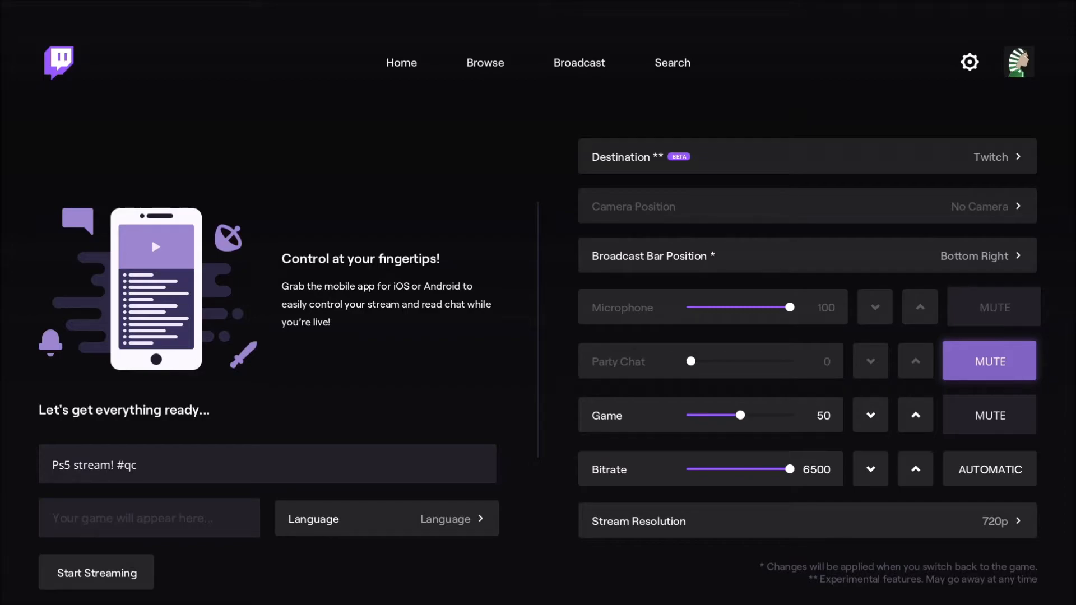
left_click(989, 470)
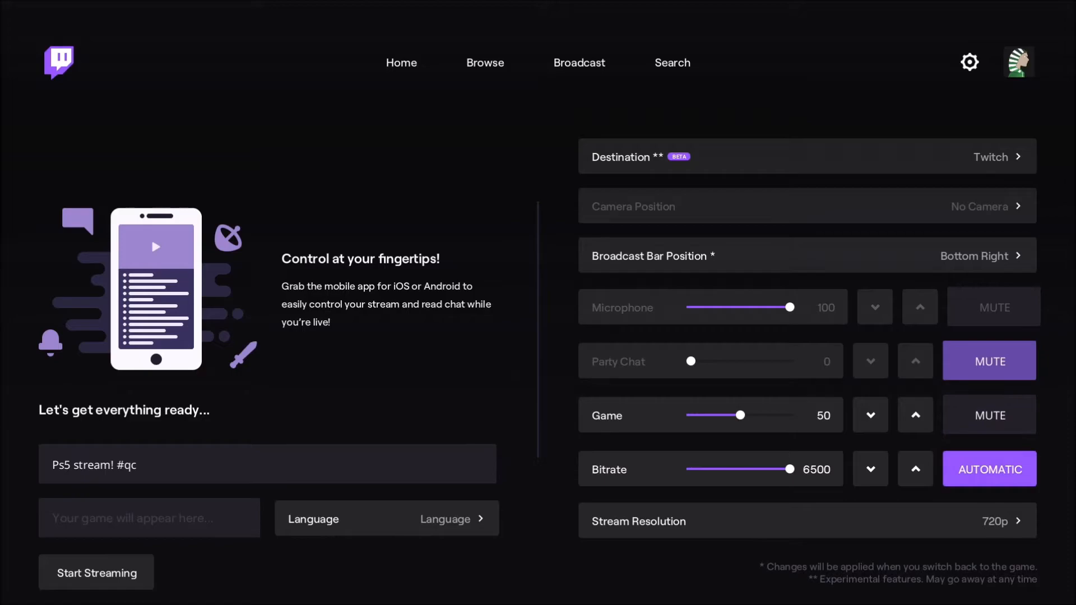
left_click(914, 469)
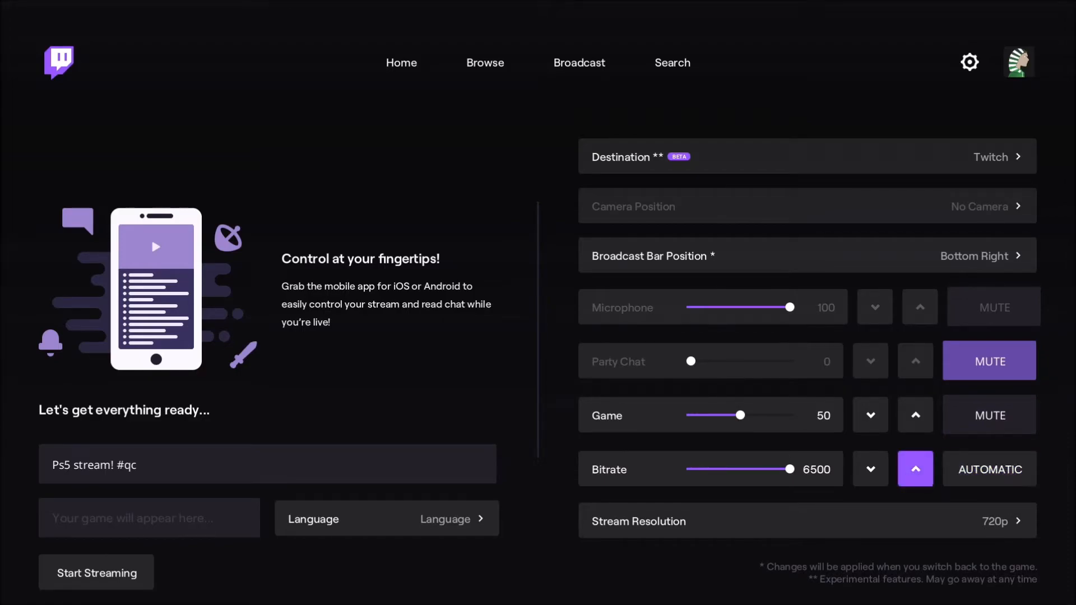
left_click(869, 468)
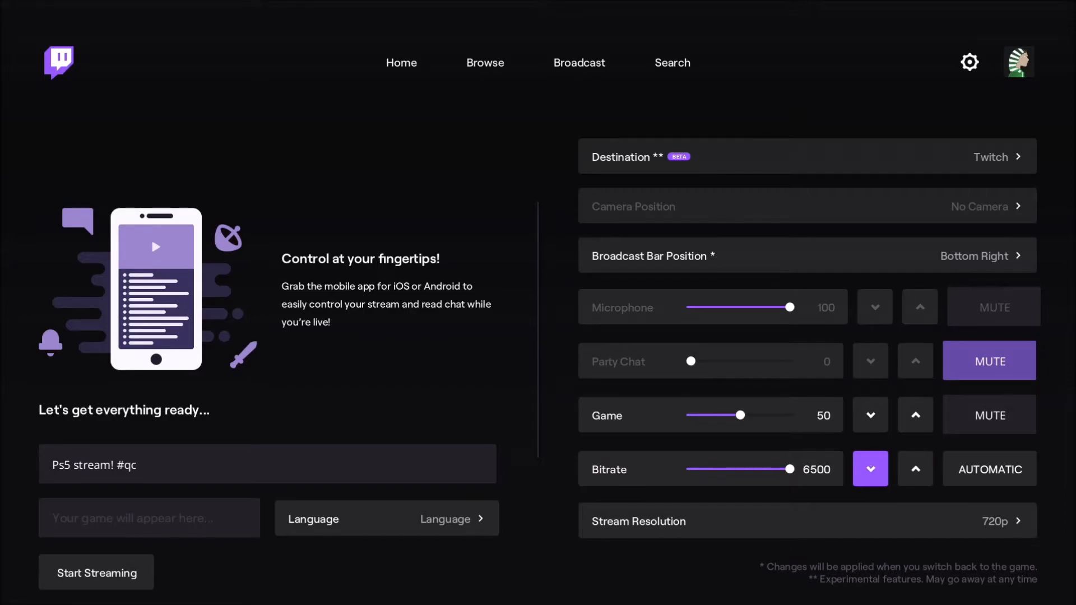
left_click(988, 469)
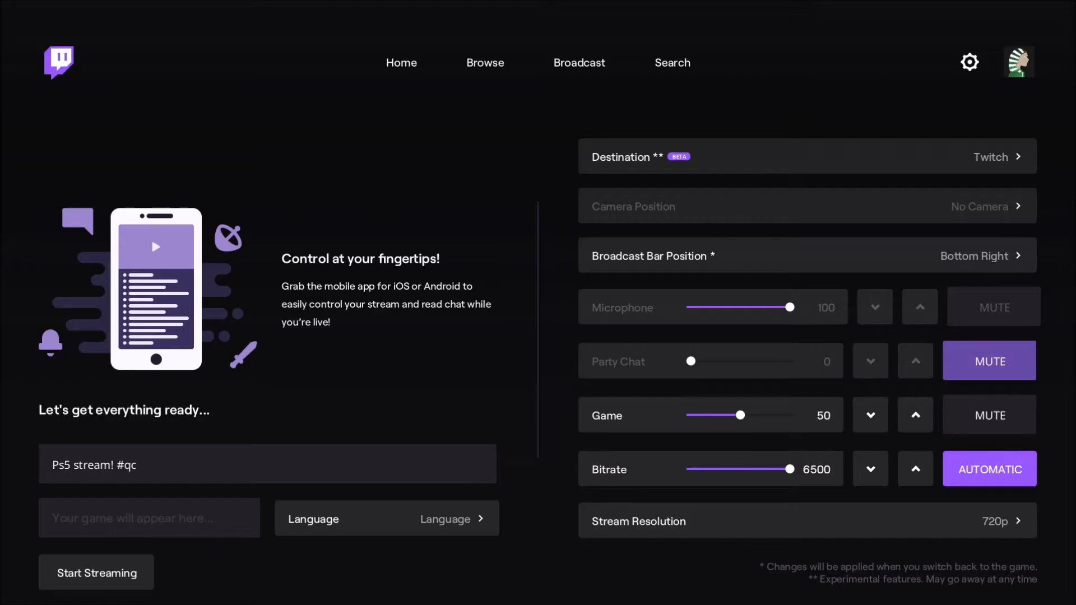
left_click(870, 469)
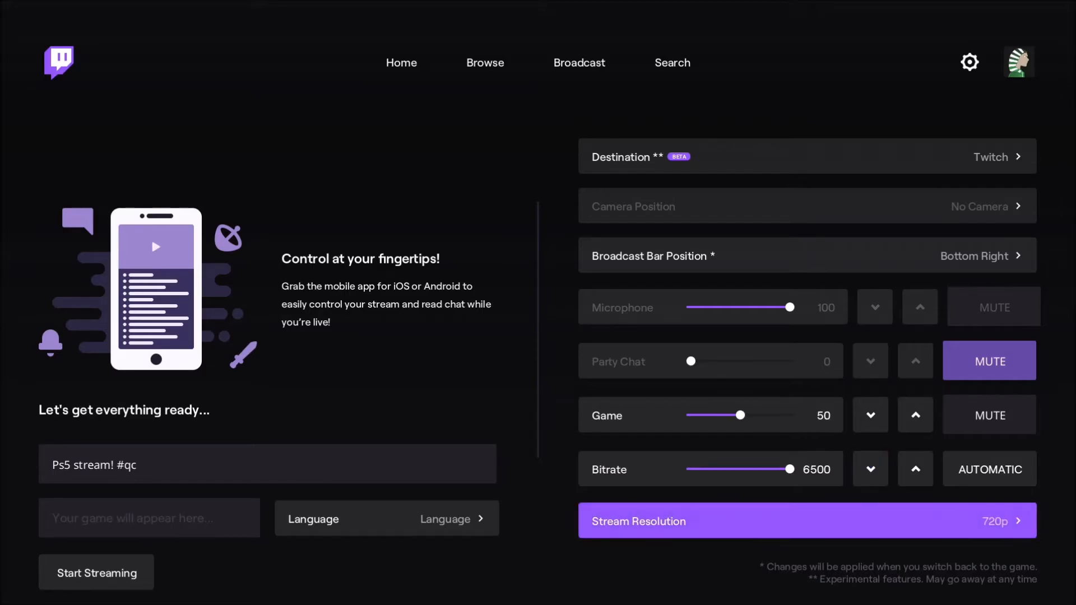
Pick 720p from the Stream Resolution list.
left_click(806, 520)
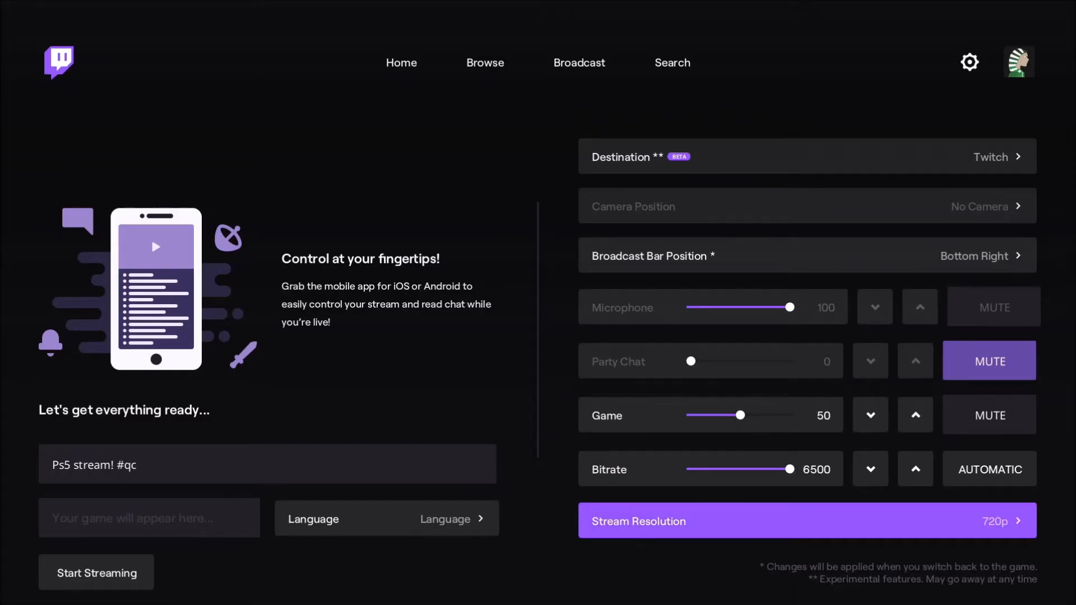
left_click(807, 520)
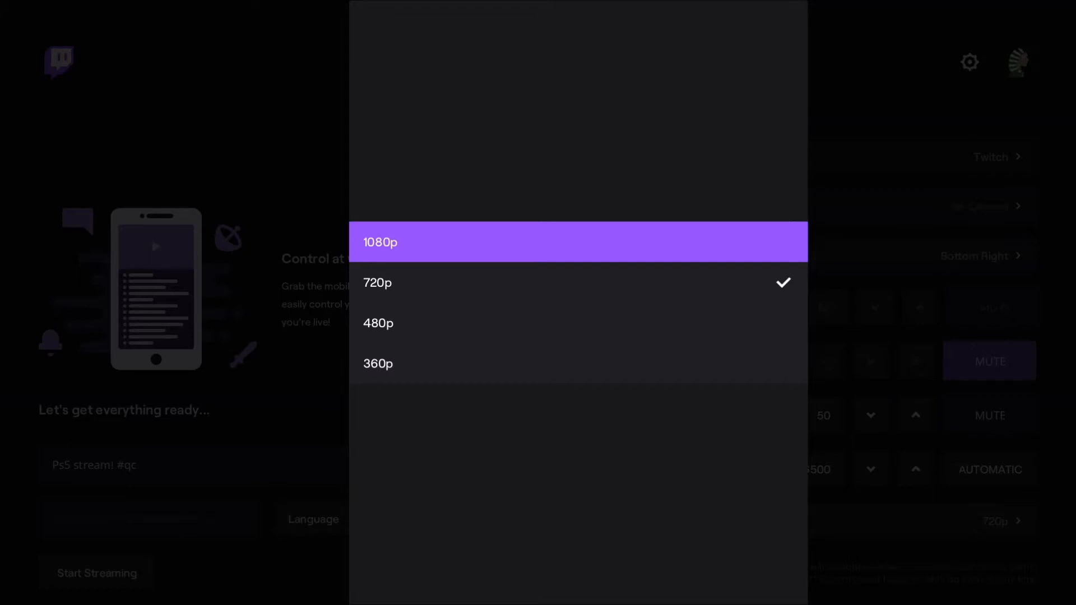
left_click(376, 281)
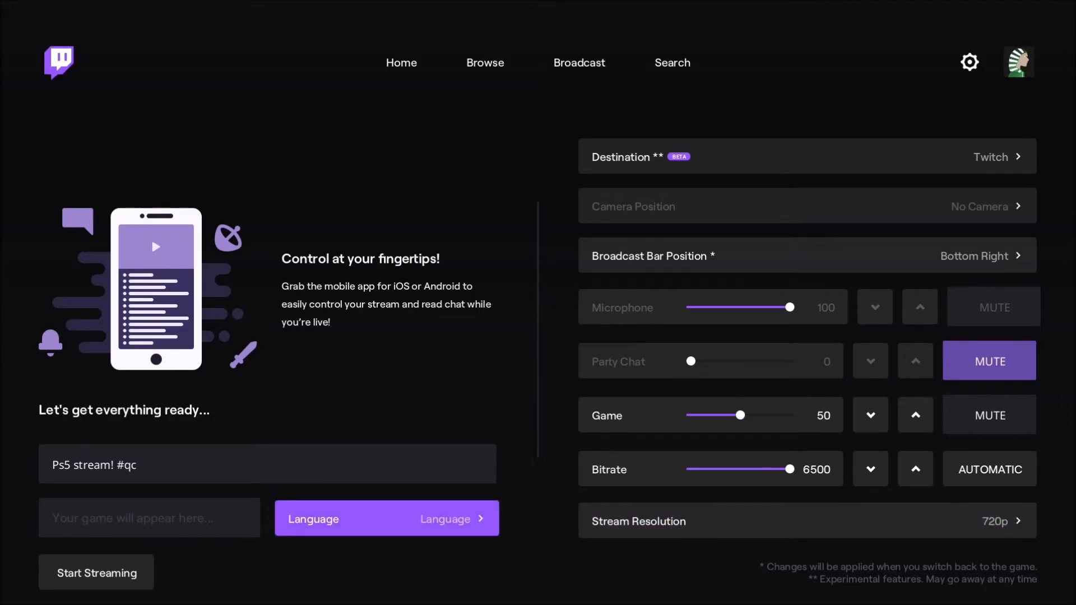
Keep the title 'Ps5 stream! #qc' and bring up the Xbox guide.
left_click(267, 464)
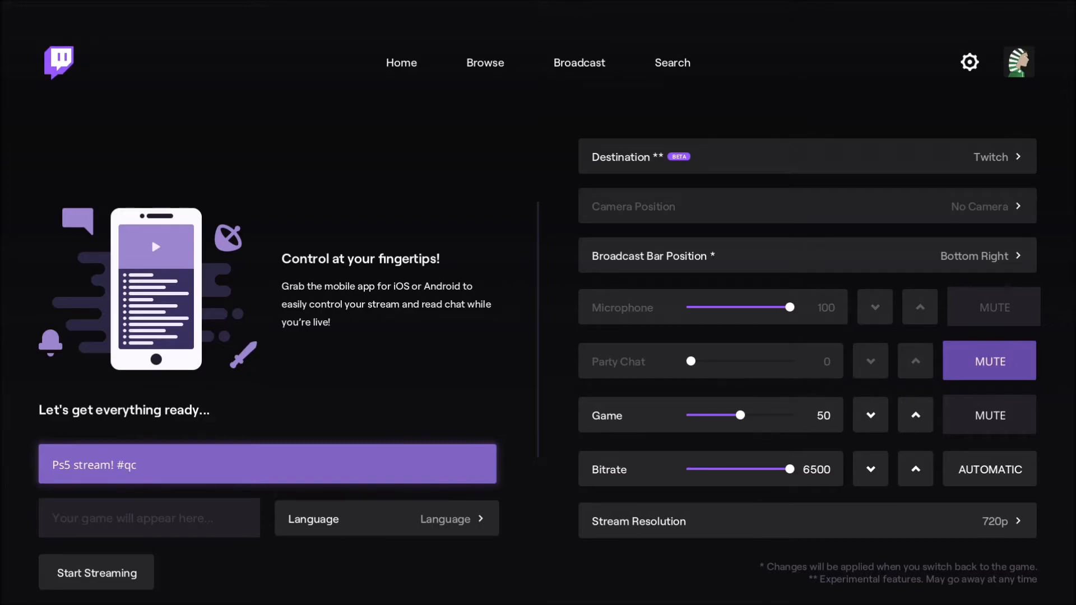
left_click(386, 517)
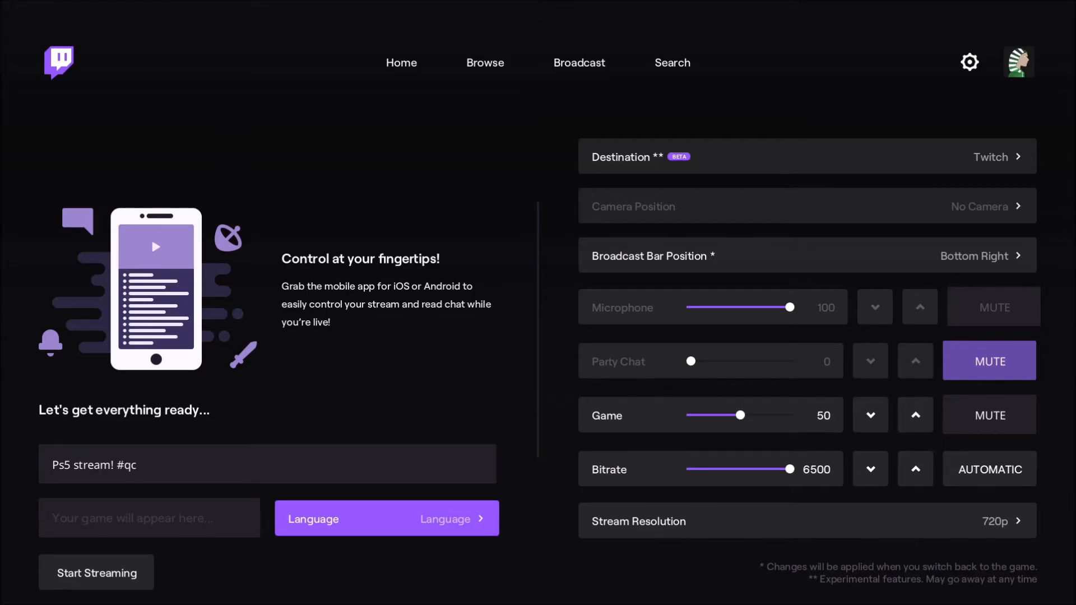
key("xbox")
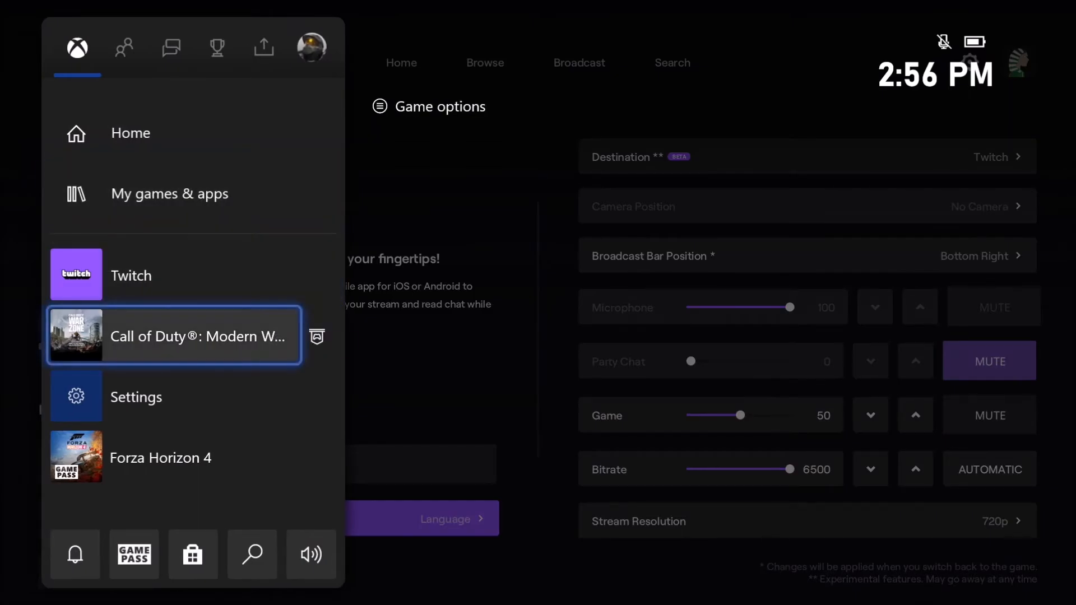